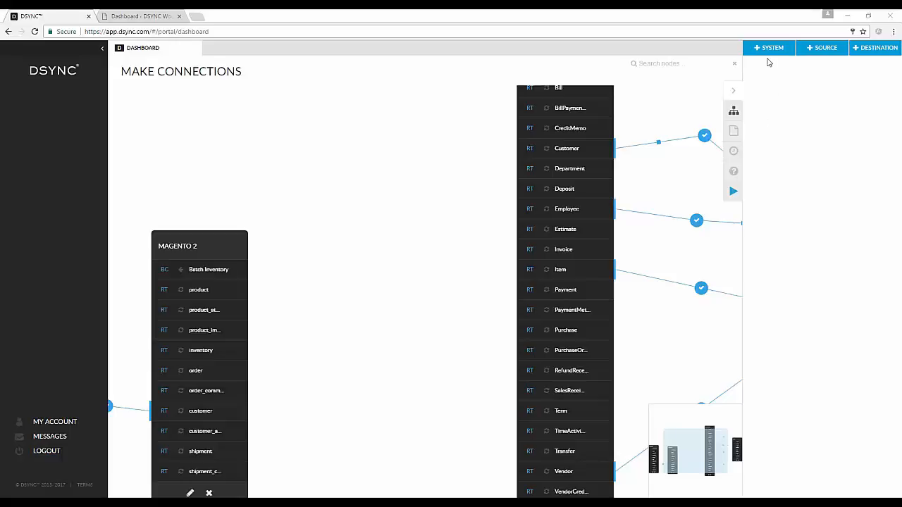
Step: Add WooCommerce from Popular integrations as a new DSYNC system
left_click(768, 47)
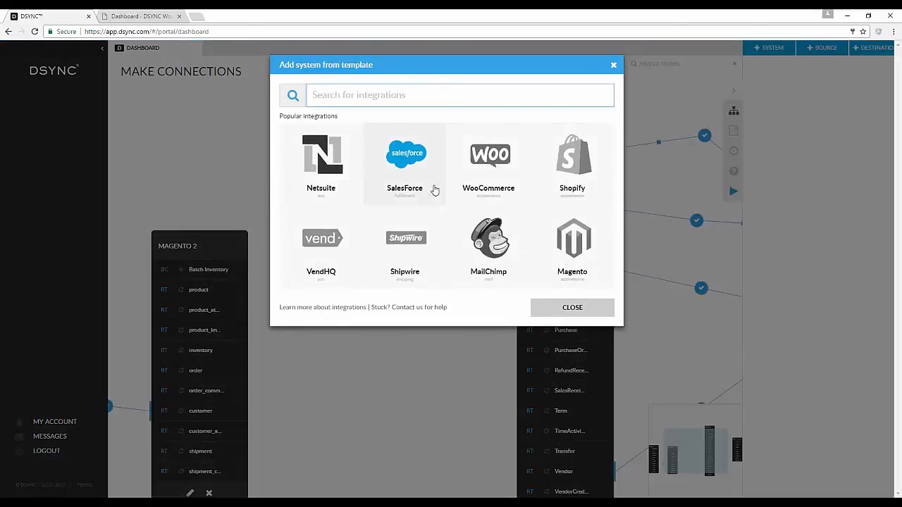
left_click(489, 154)
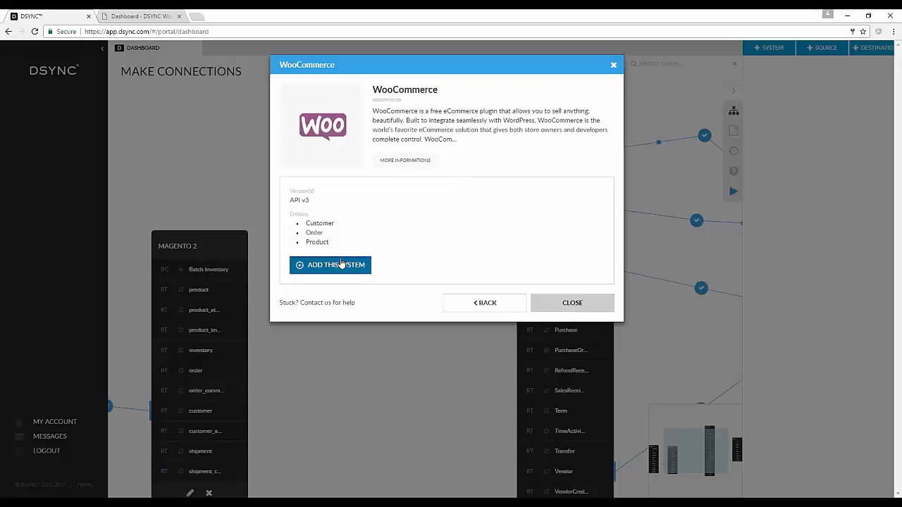
left_click(330, 264)
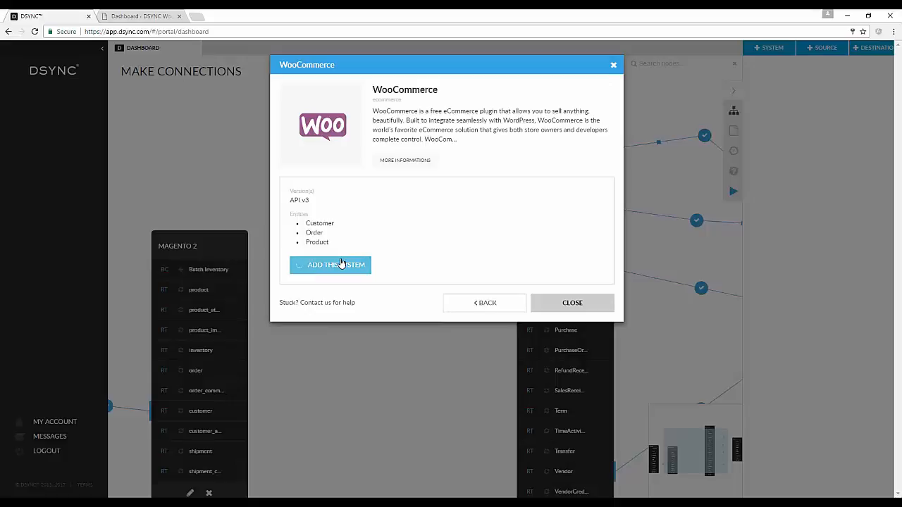
left_click(330, 265)
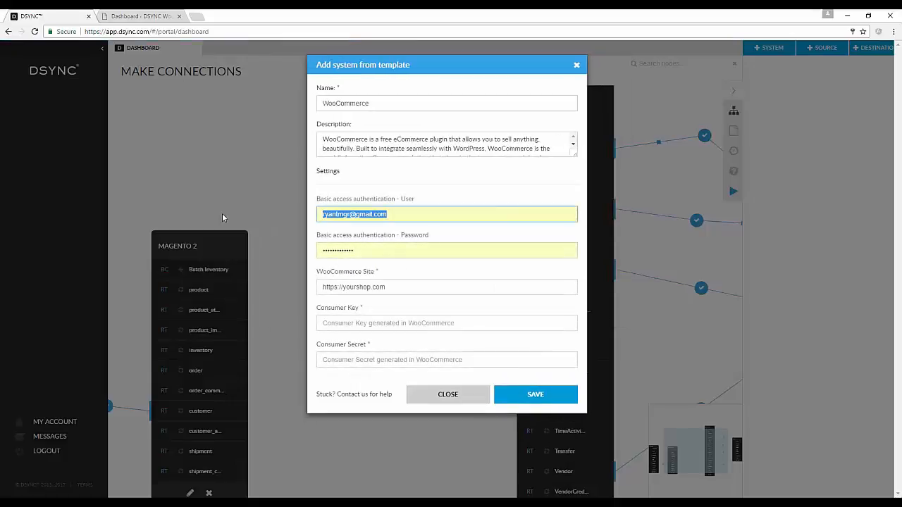
left_click(447, 215)
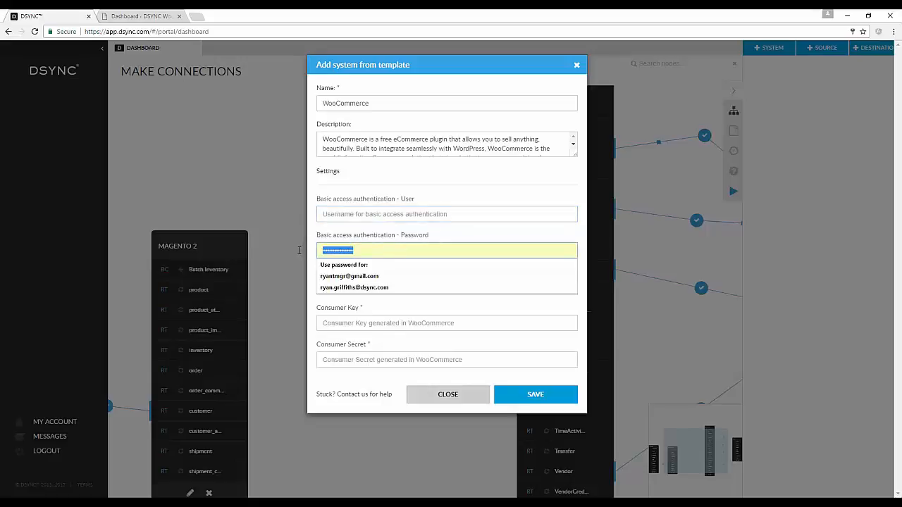
left_click(447, 213)
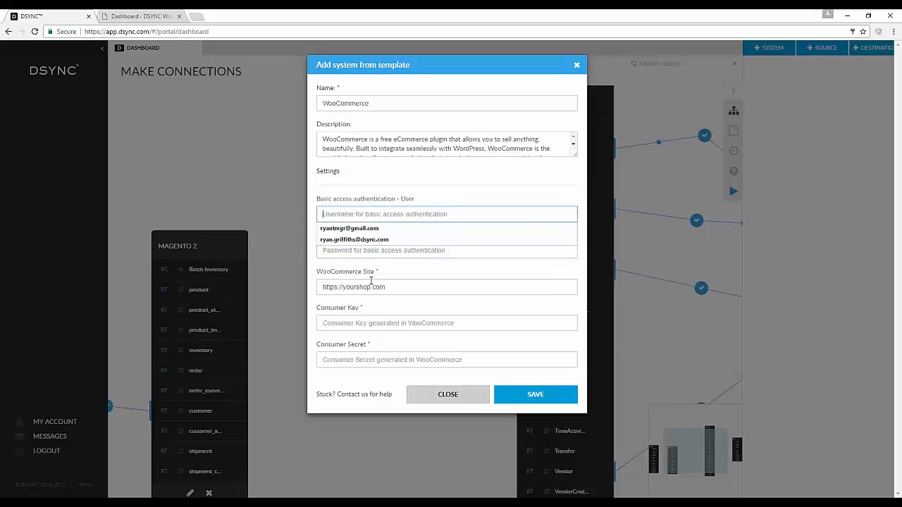
left_click(137, 16)
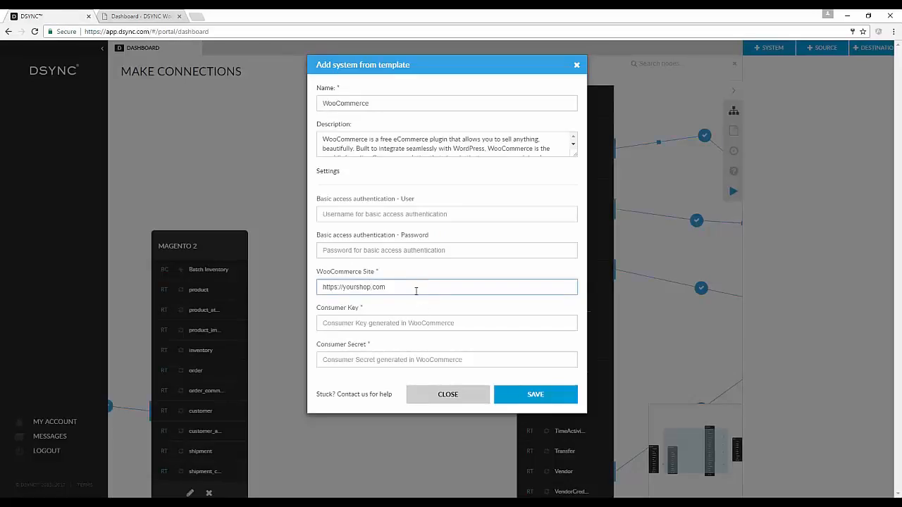
type("http://woocommerce-1.hb.husak.pro")
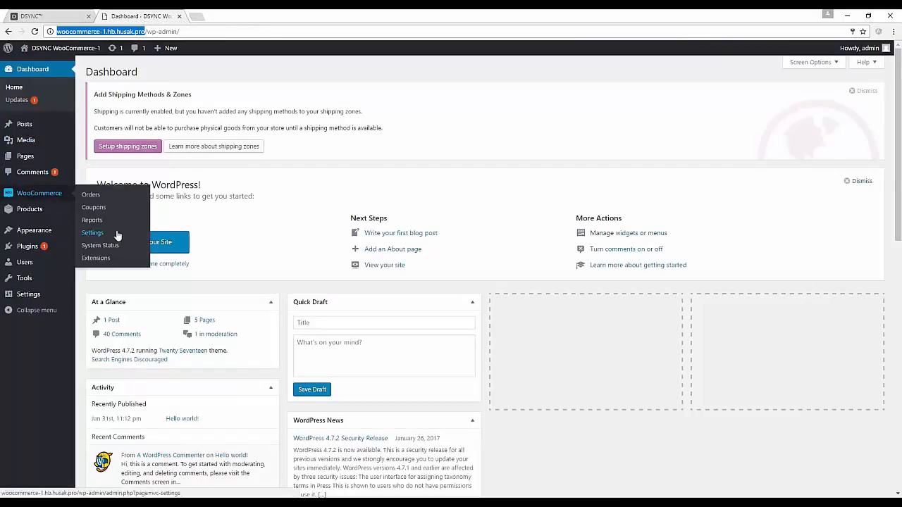
Step: Open the Keys/Apps list under WooCommerce Settings > API
left_click(92, 232)
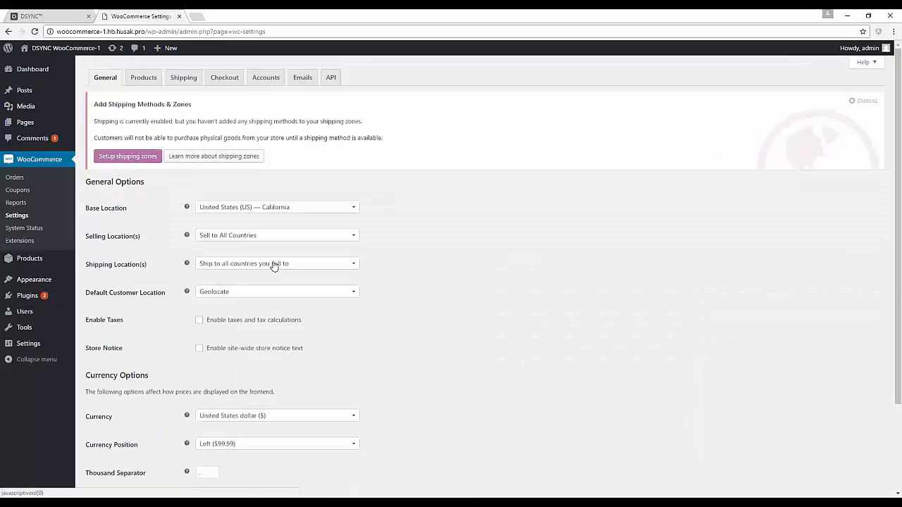
left_click(330, 77)
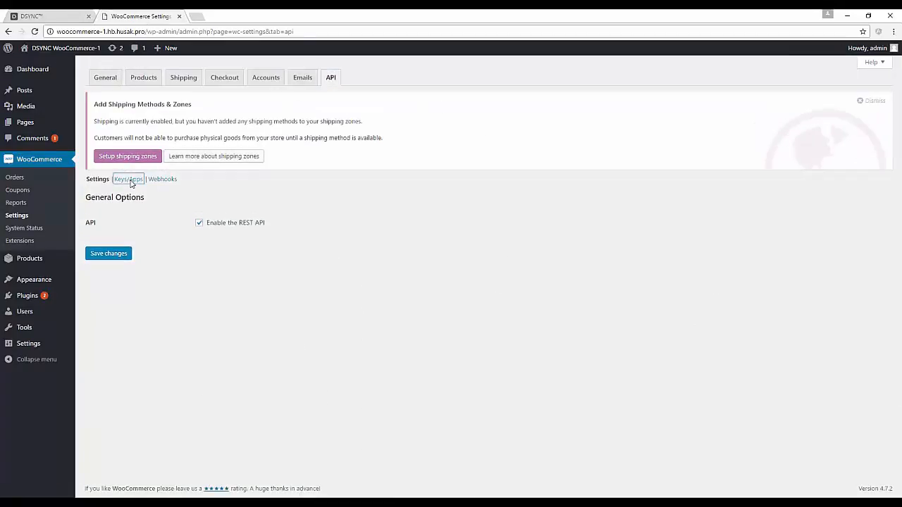
left_click(129, 179)
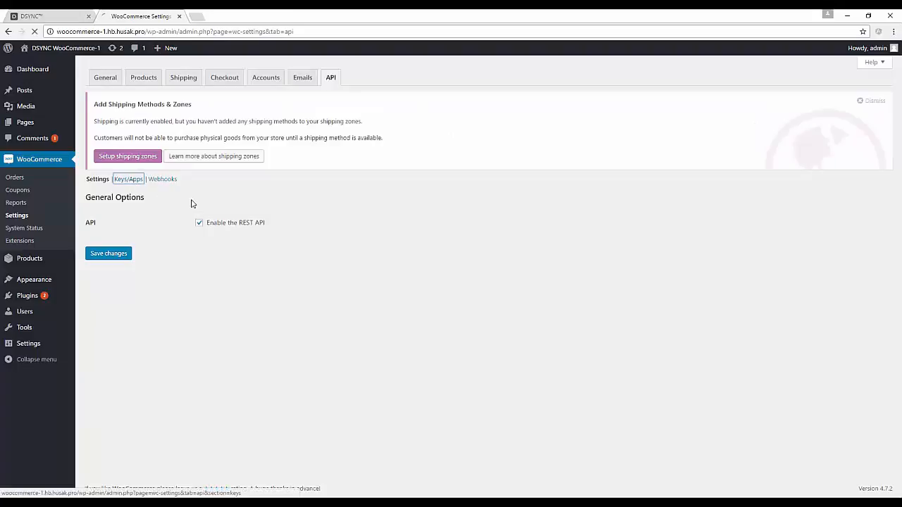
left_click(128, 178)
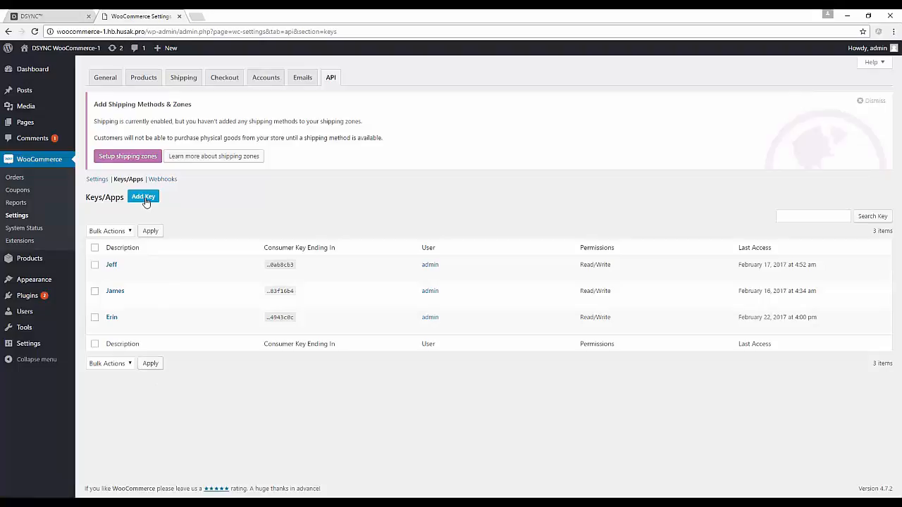
Step: Generate a Read/Write API key described 'My Key' and copy its consumer key
left_click(143, 197)
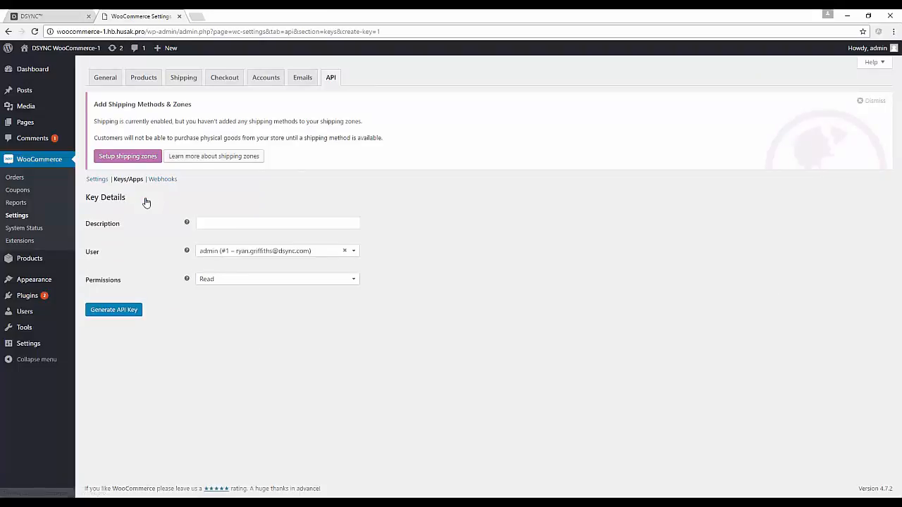
left_click(278, 223)
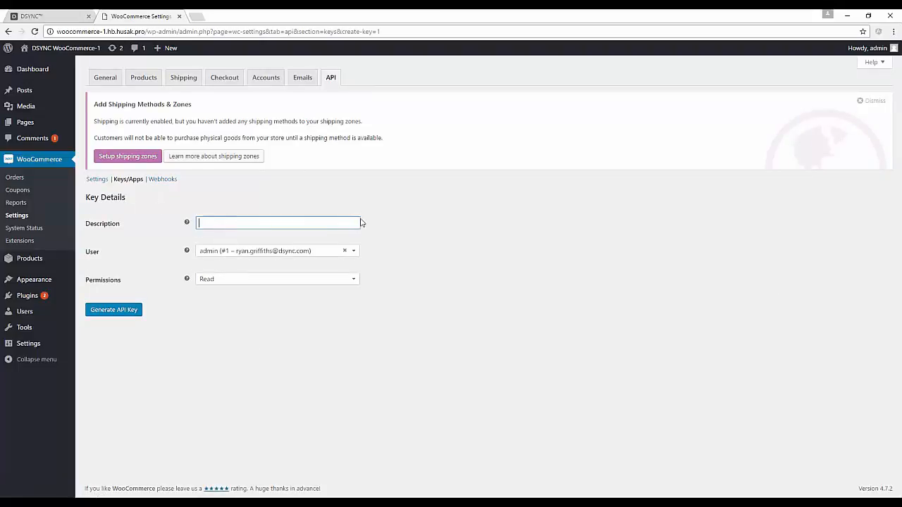
type("My Key")
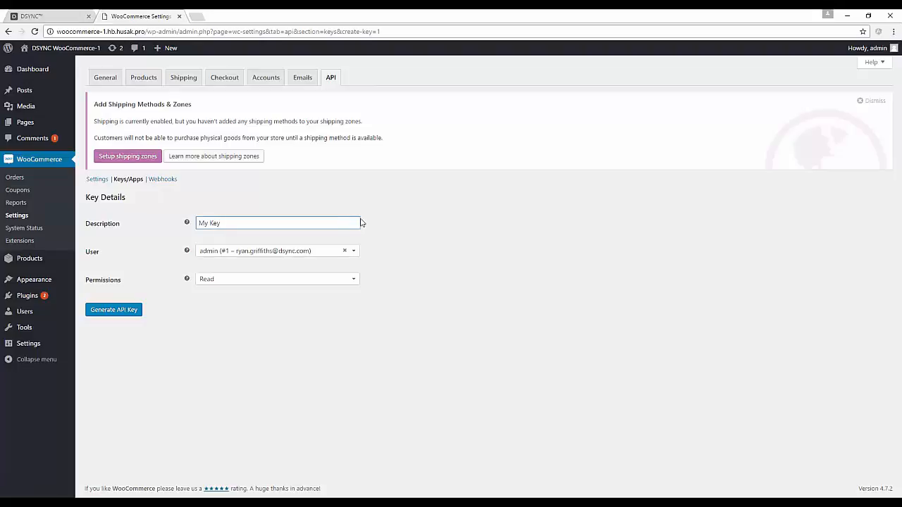
left_click(277, 278)
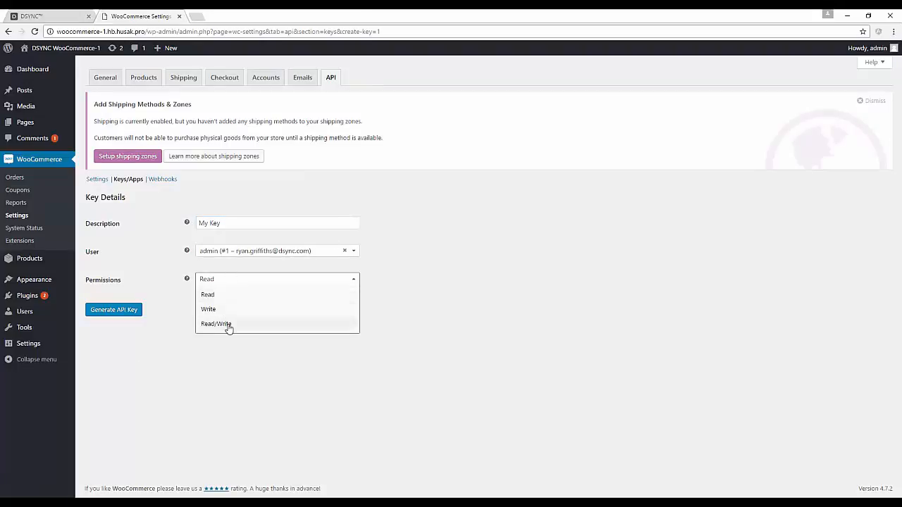
left_click(216, 324)
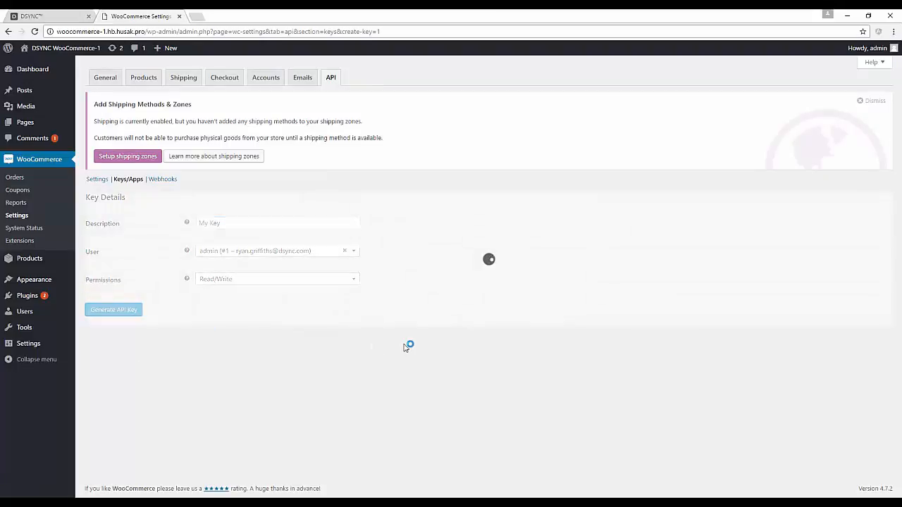
left_click(114, 310)
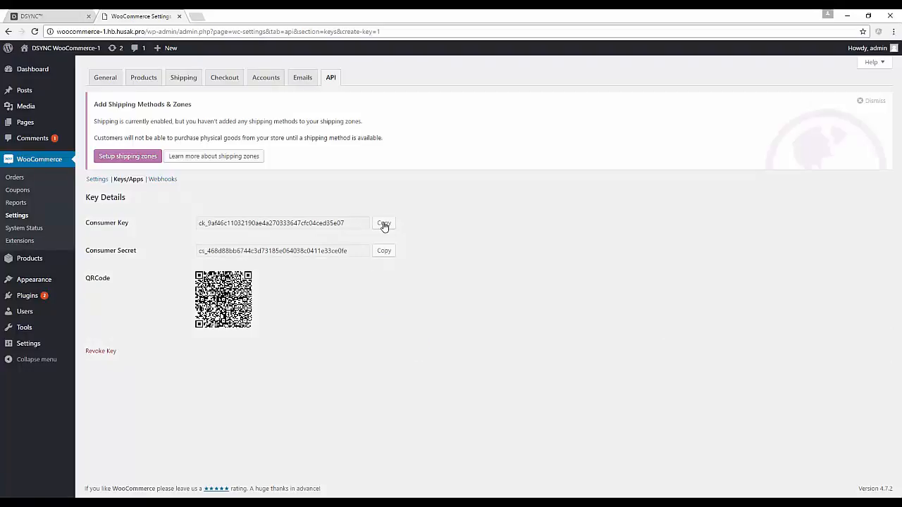
left_click(31, 16)
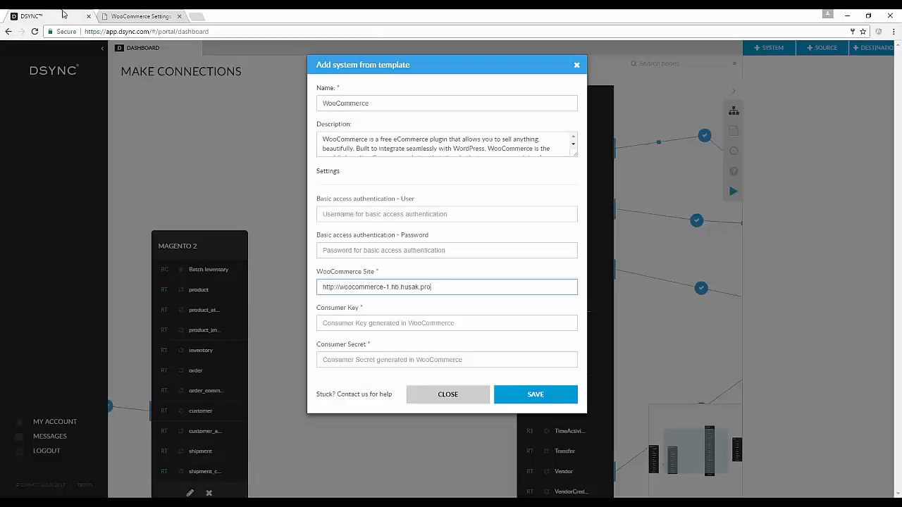
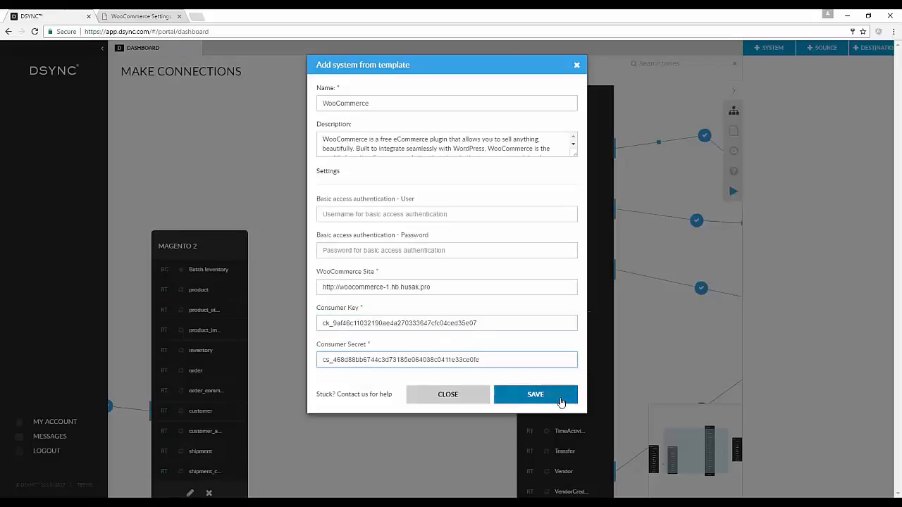
left_click(535, 394)
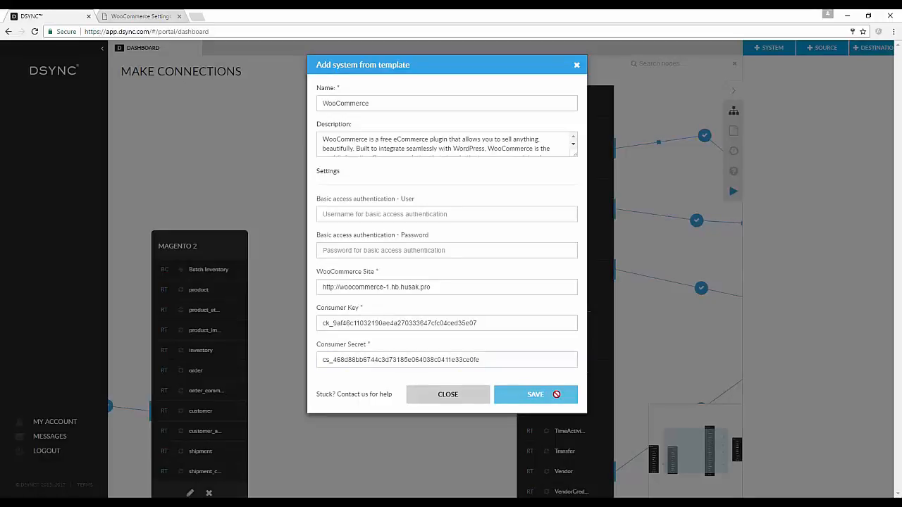
left_click(535, 394)
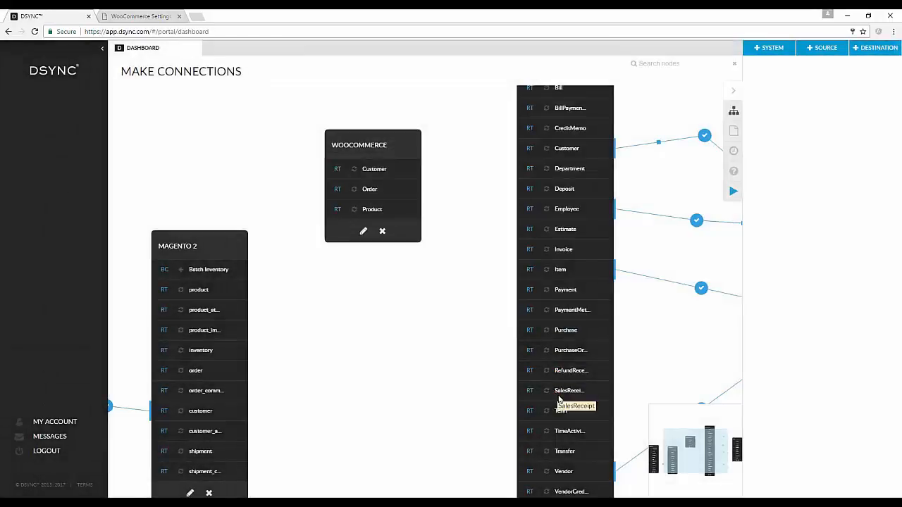